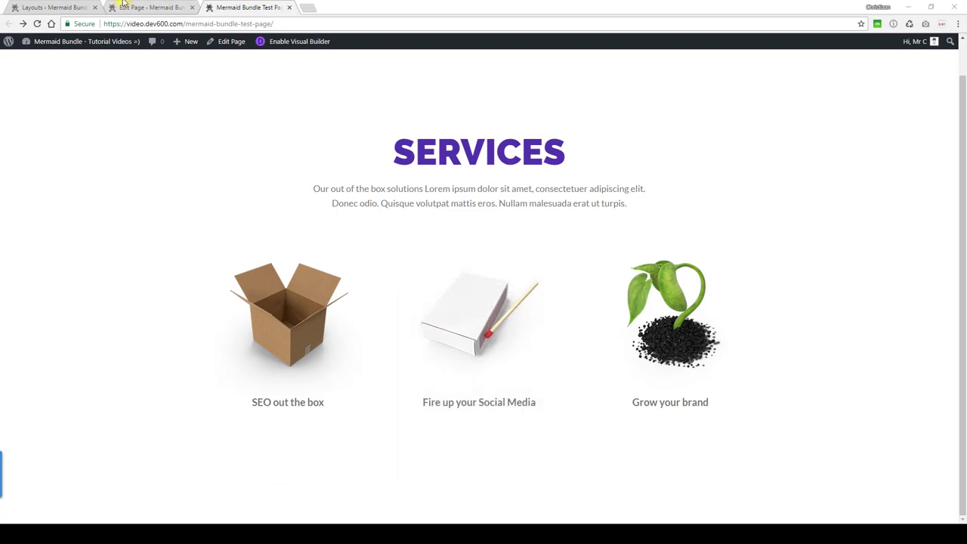
# Step: Switch to the Edit Page tab and scroll to the row with the three blurb modules
pyautogui.click(151, 6)
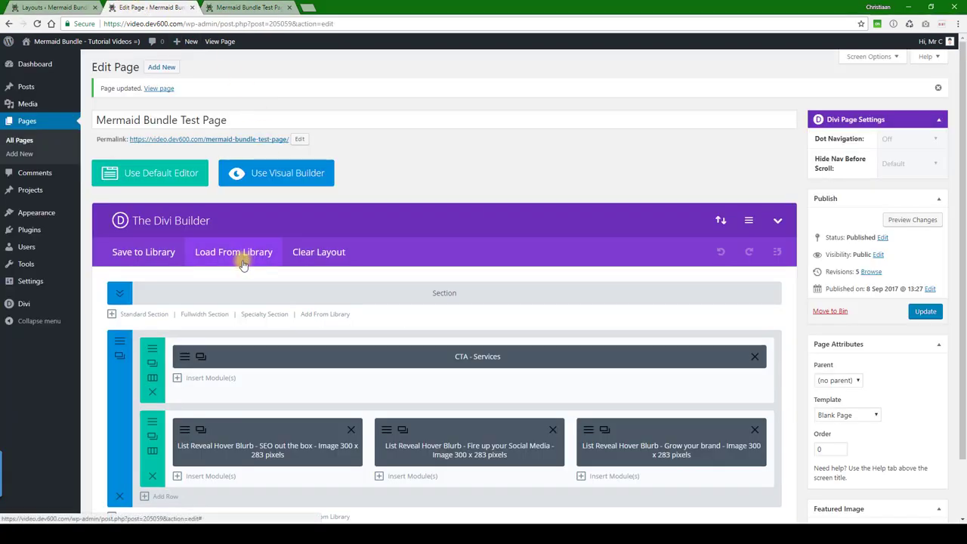
pyautogui.scroll(-3)
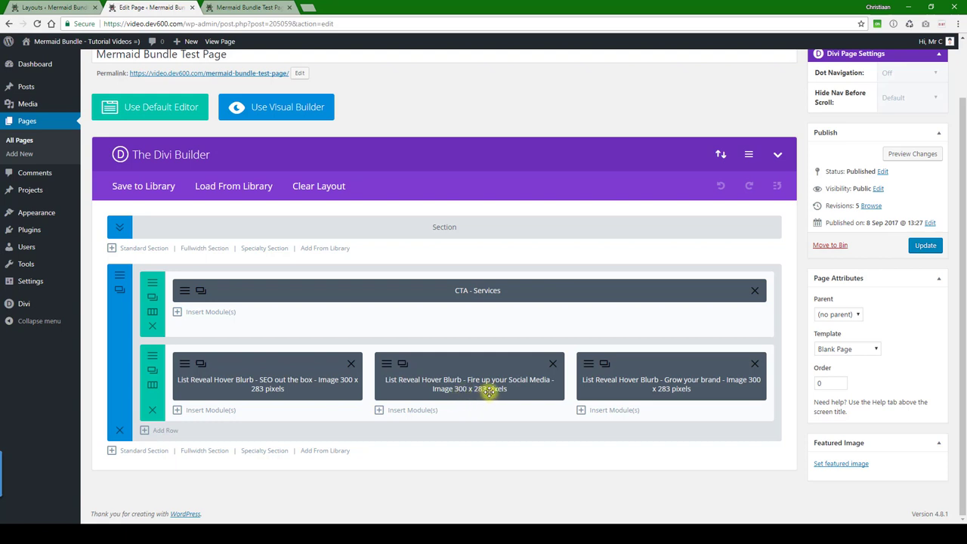
pyautogui.moveTo(457, 389)
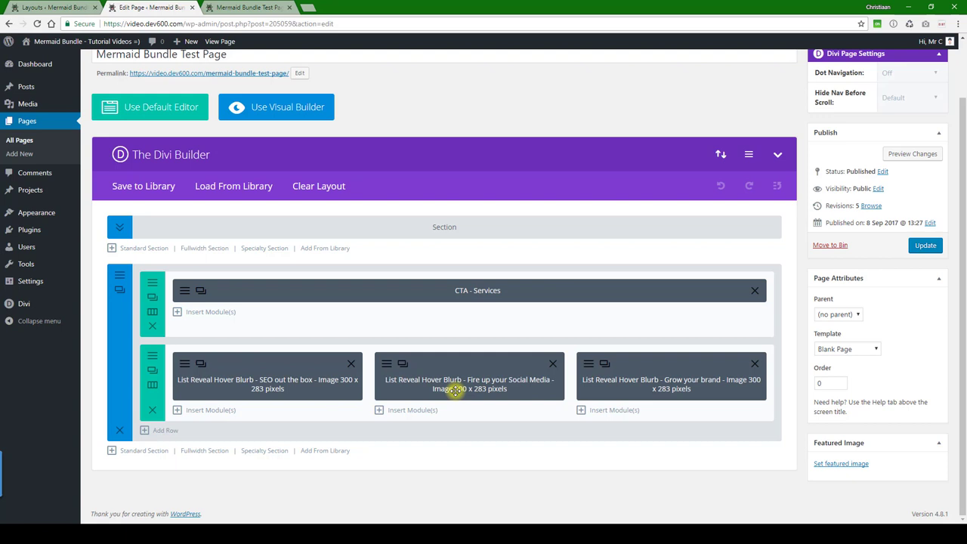
pyautogui.moveTo(426, 386)
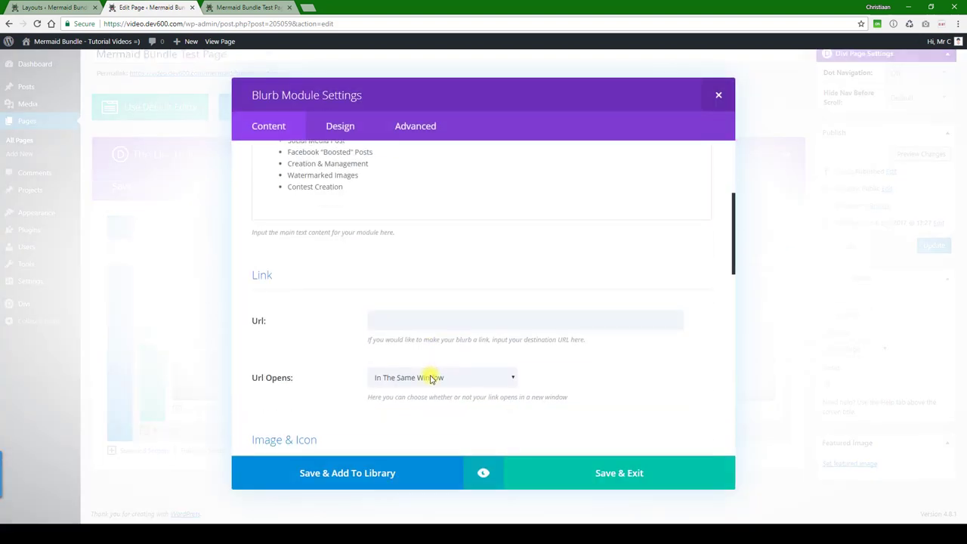
pyautogui.scroll(-3)
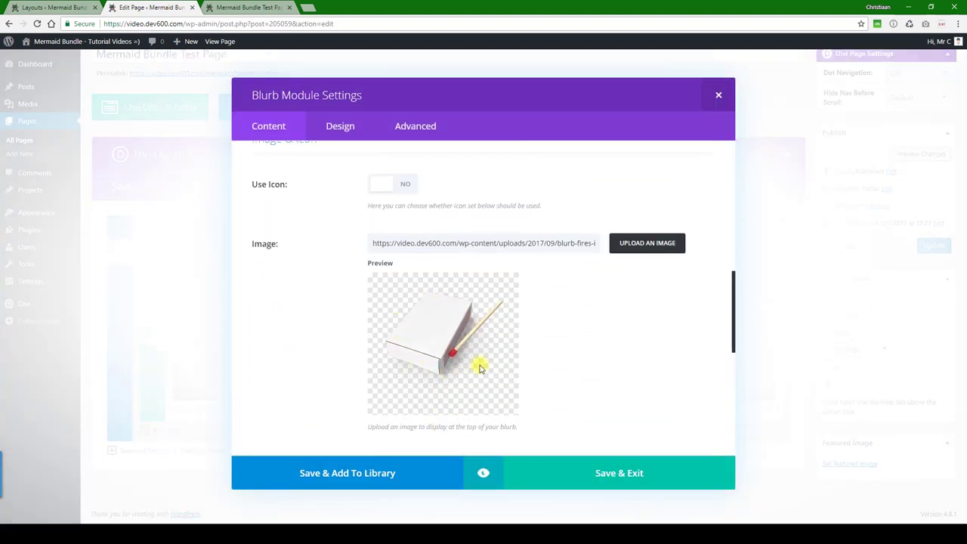
pyautogui.moveTo(476, 298)
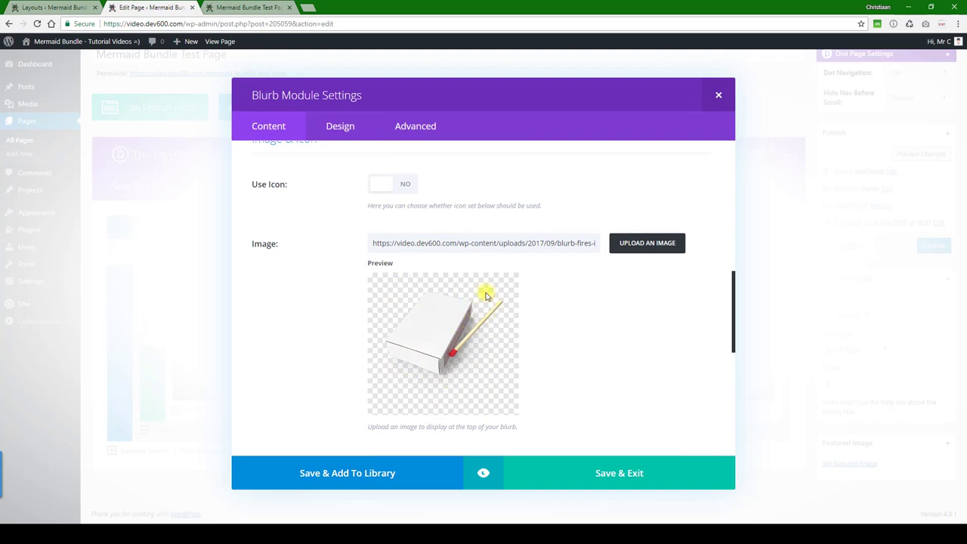
pyautogui.moveTo(480, 308)
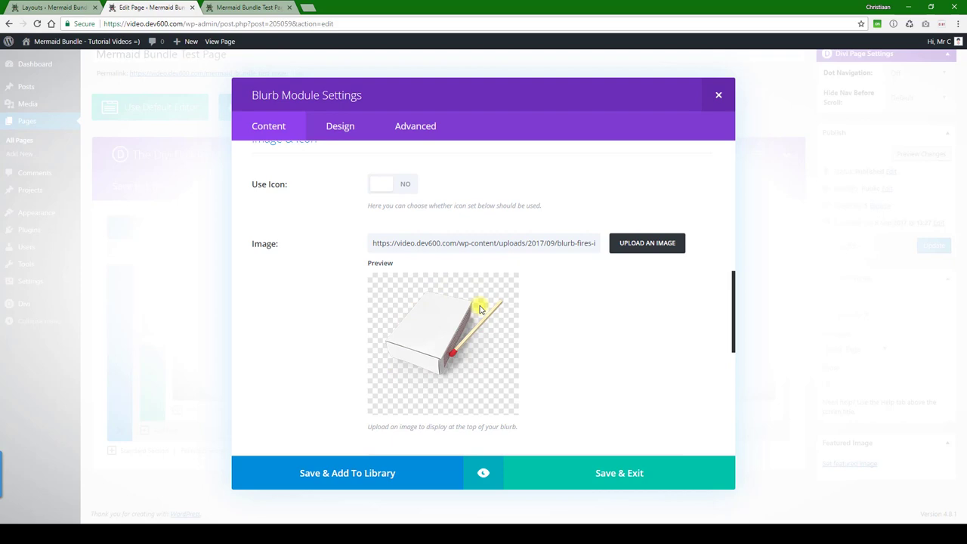
pyautogui.moveTo(415, 357)
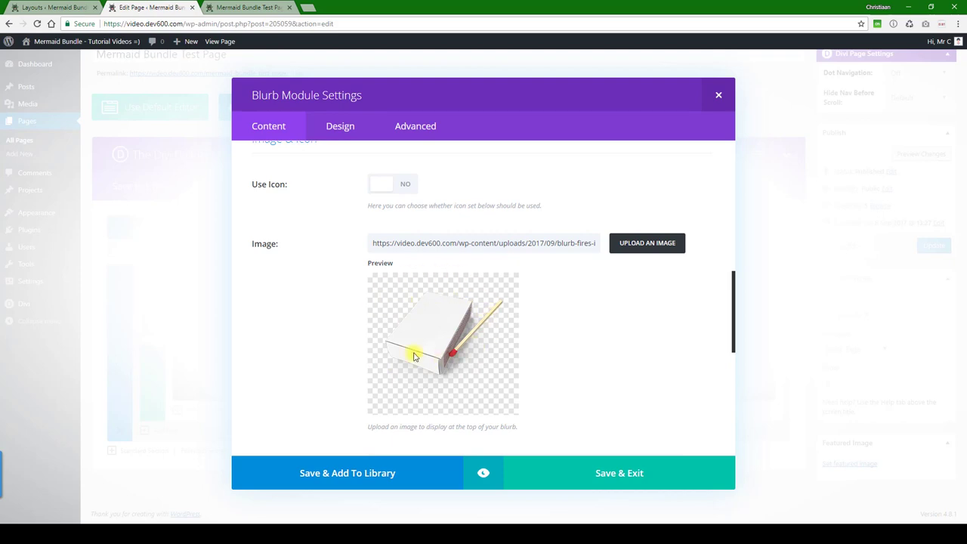
pyautogui.moveTo(389, 319)
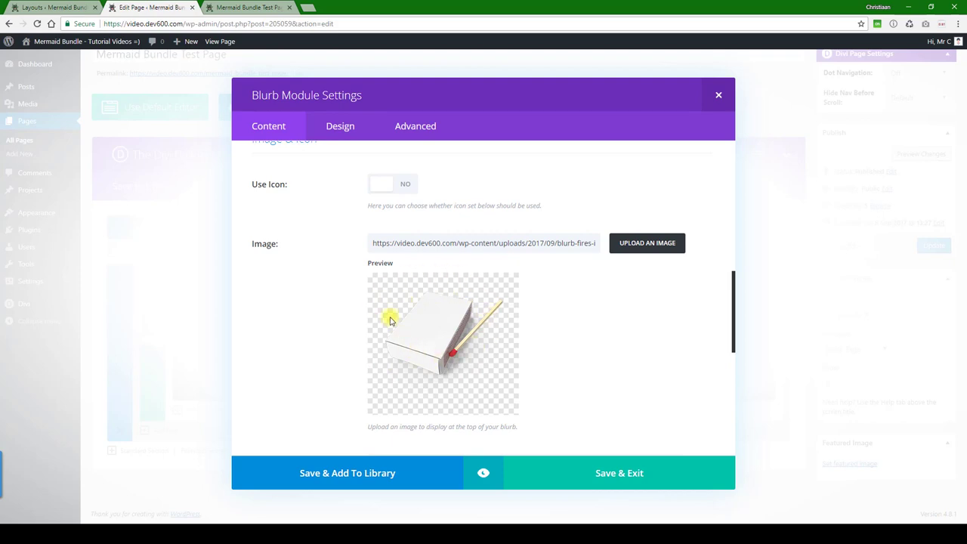
pyautogui.moveTo(259, 38)
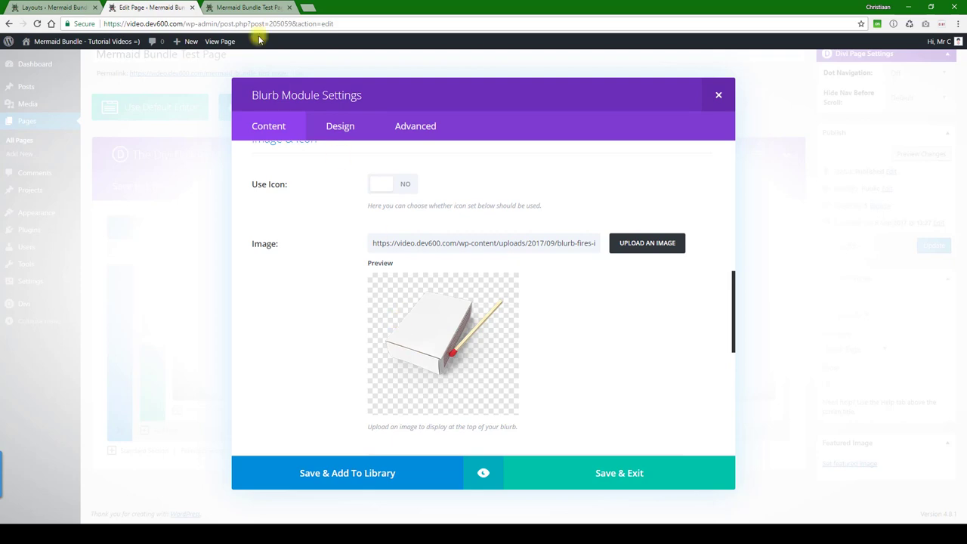
pyautogui.moveTo(447, 289)
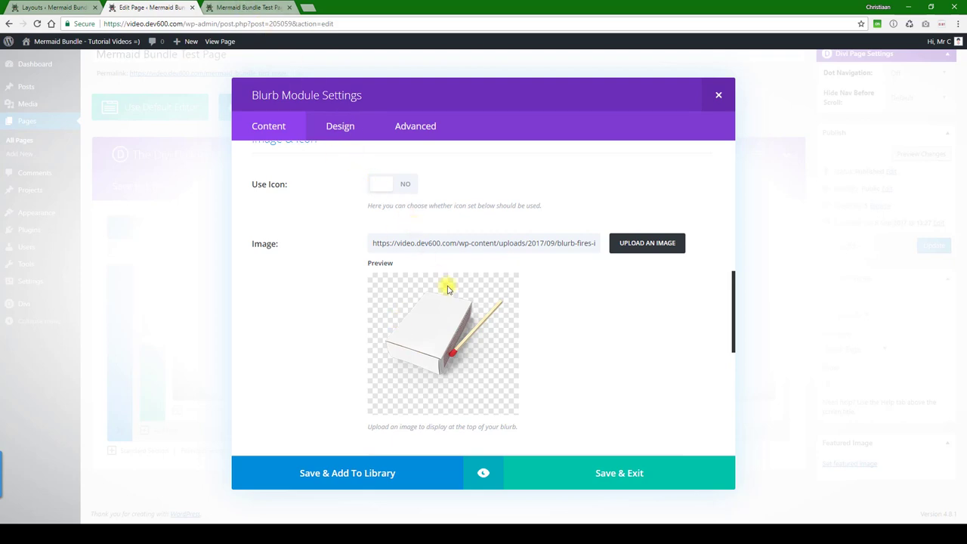
pyautogui.moveTo(468, 296)
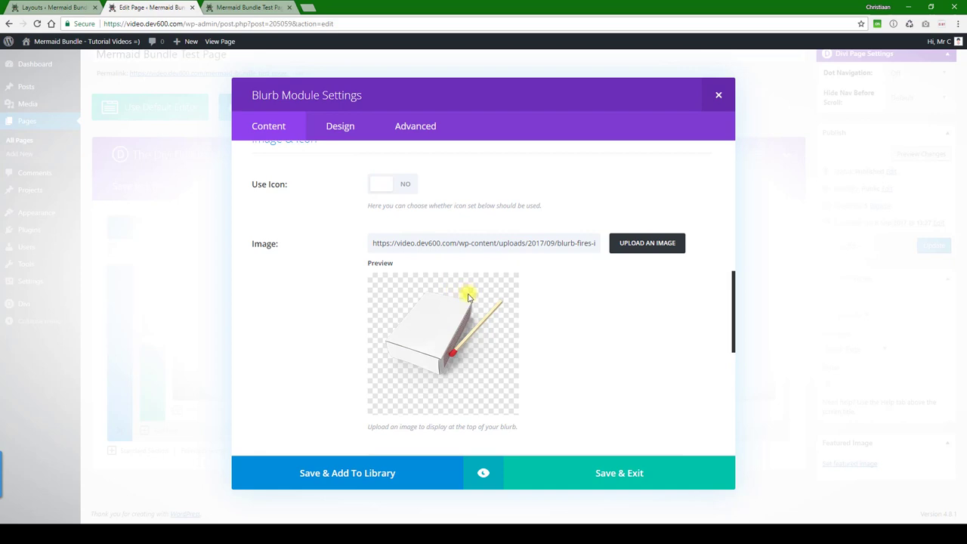
pyautogui.moveTo(465, 297)
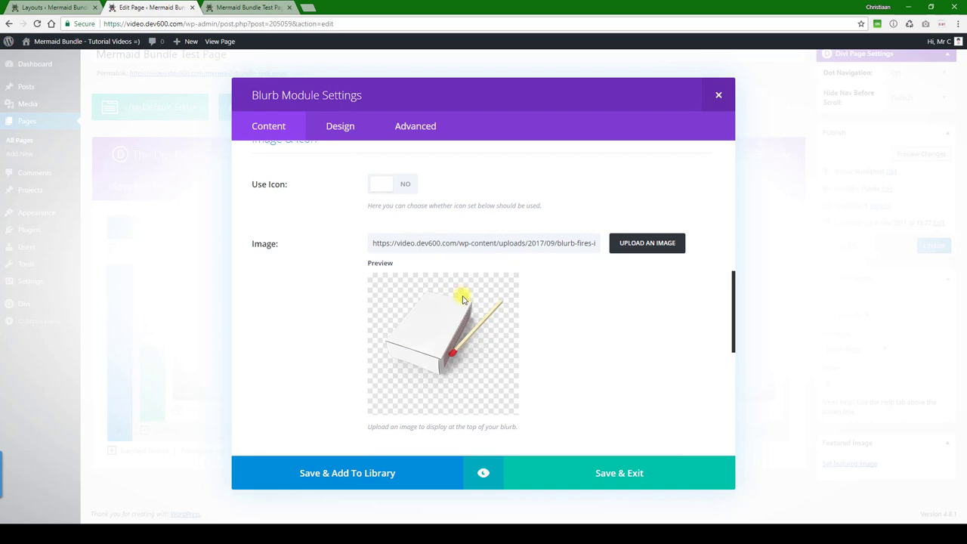
pyautogui.scroll(-3)
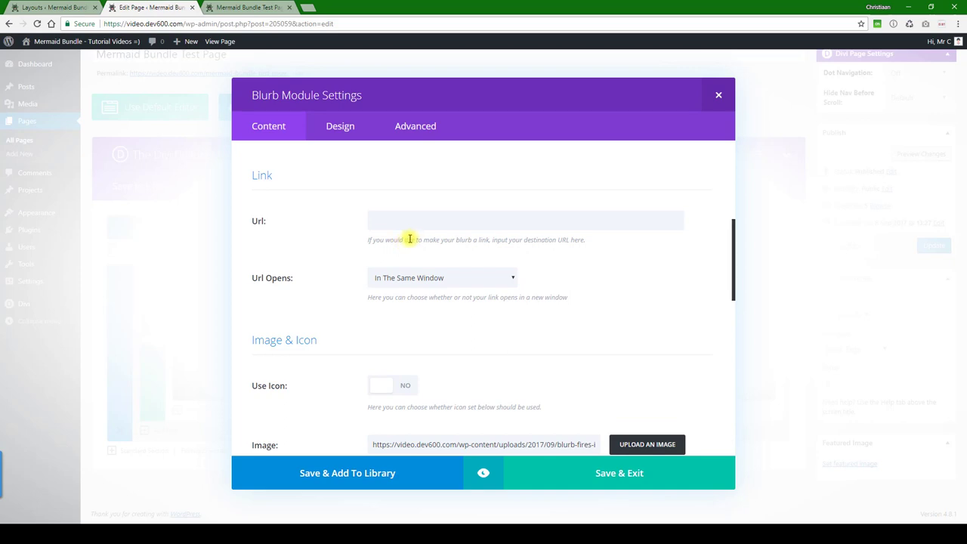
pyautogui.scroll(-3)
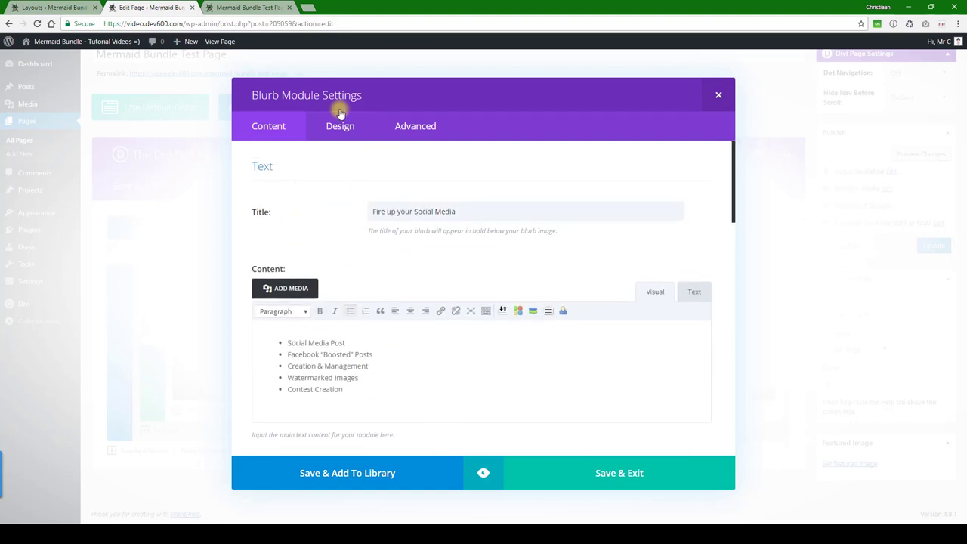
# Step: Open the blurb's Design settings and copy the Dark Green hex code from the Notepad++ notes
pyautogui.click(340, 126)
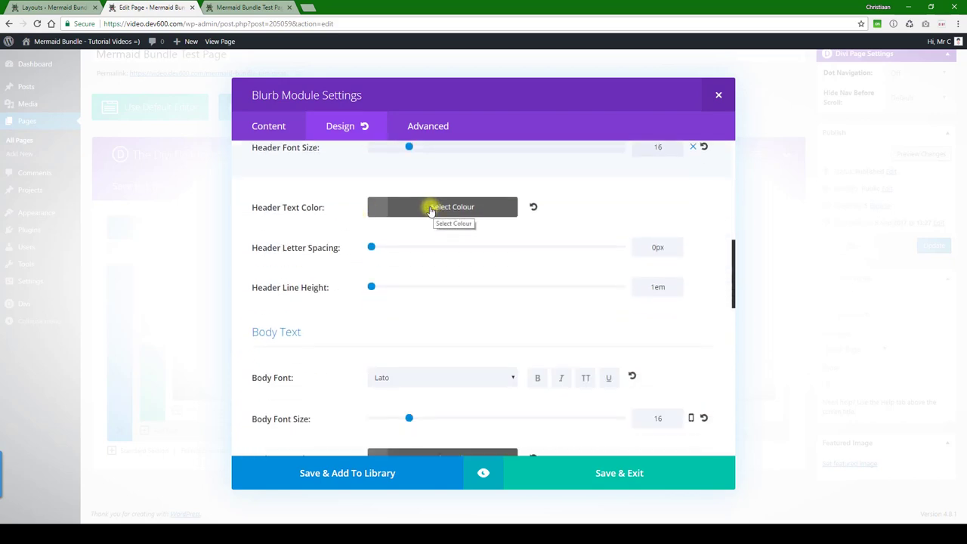
pyautogui.click(442, 206)
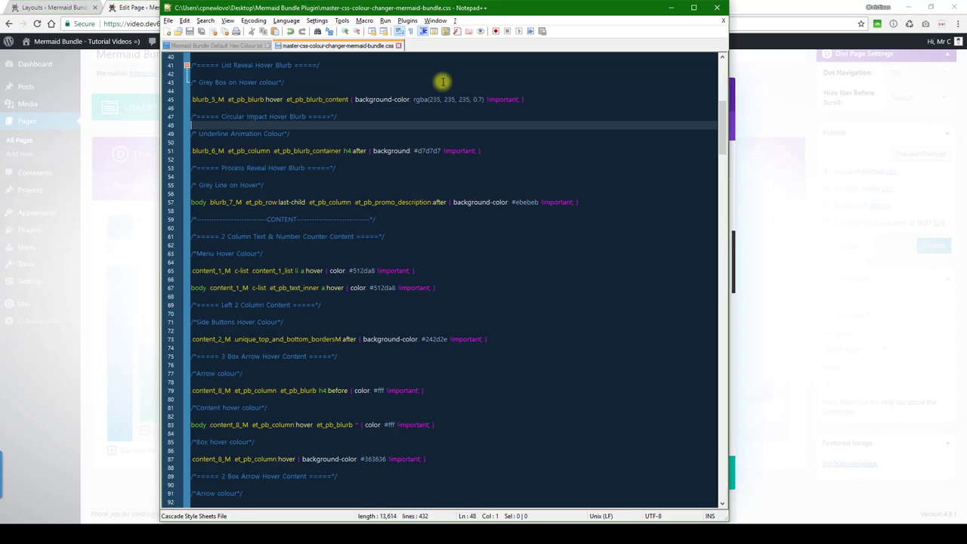
pyautogui.click(217, 45)
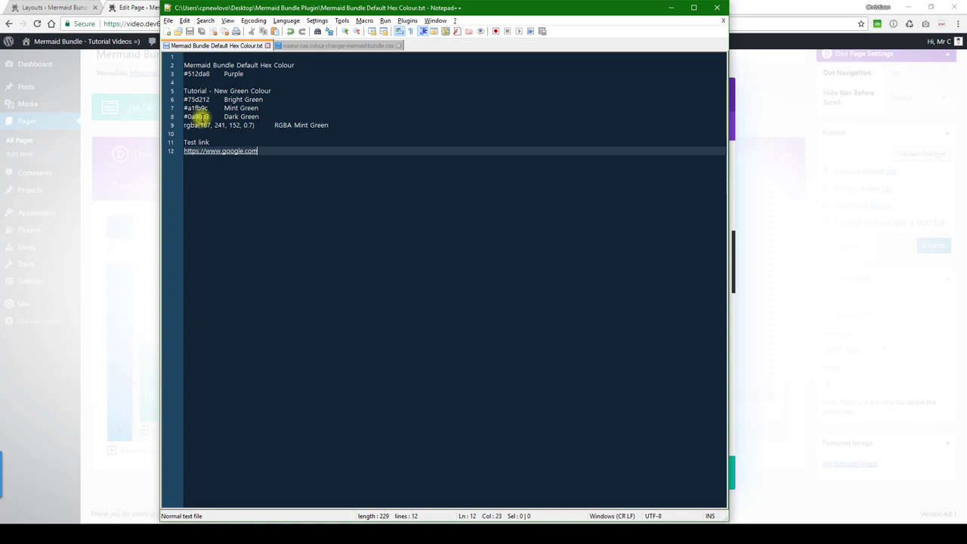
pyautogui.doubleClick(196, 117)
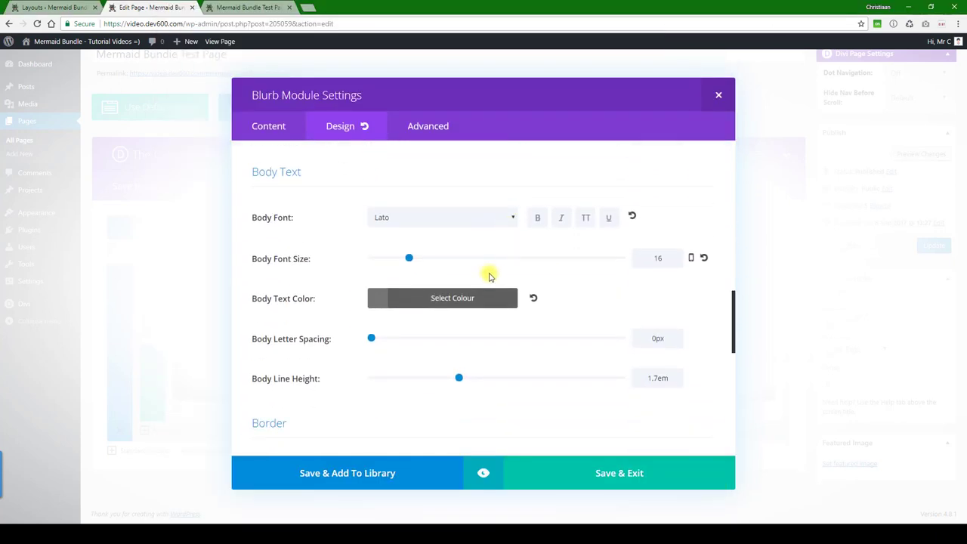
# Step: Set the blurb's Body Text Color to the Dark Green hex code
pyautogui.click(453, 297)
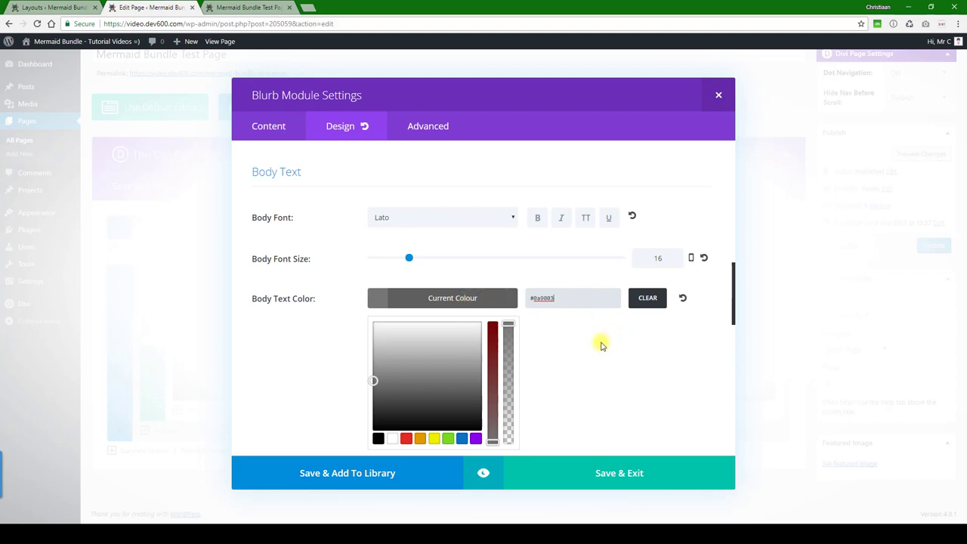
pyautogui.scroll(-3)
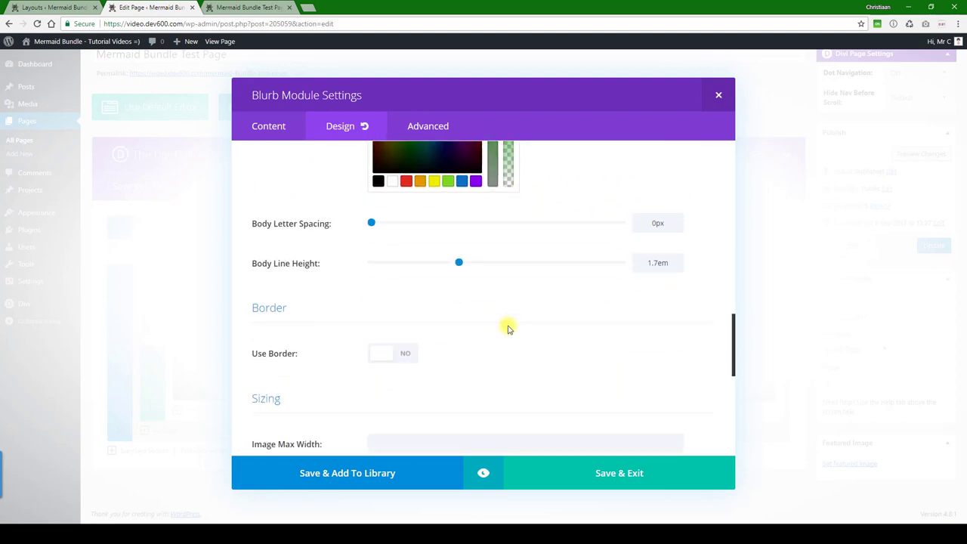
pyautogui.scroll(-3)
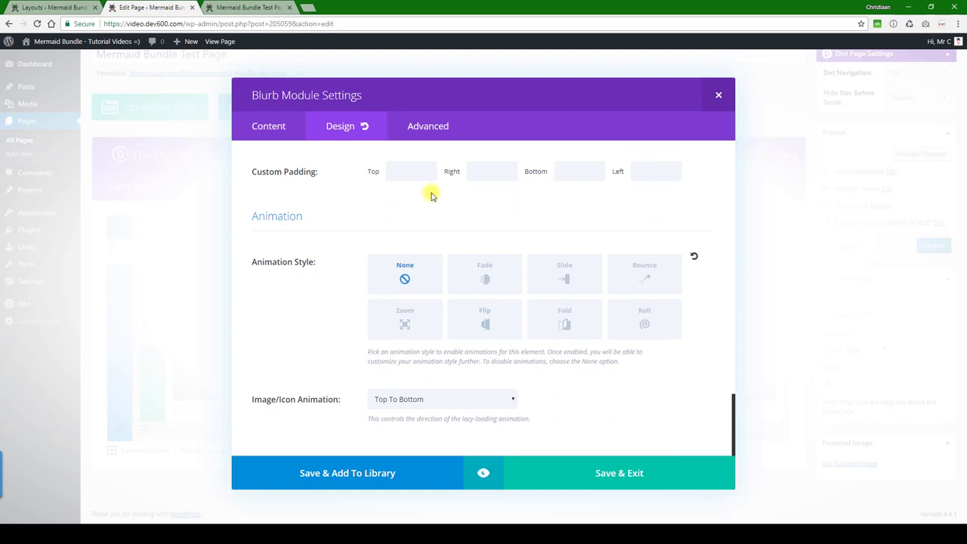
# Step: Review the blurb's Advanced custom CSS down to the Blurb Image field
pyautogui.click(415, 126)
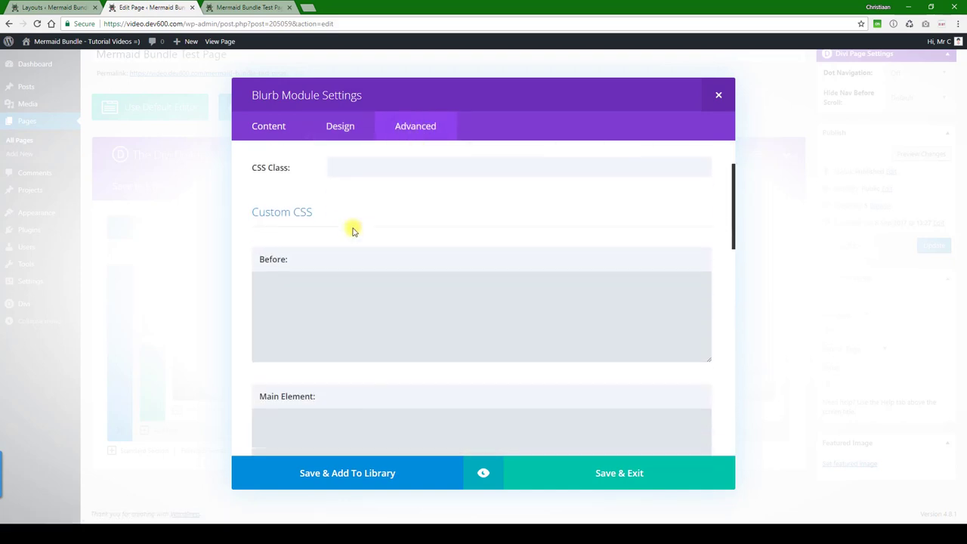
pyautogui.scroll(-3)
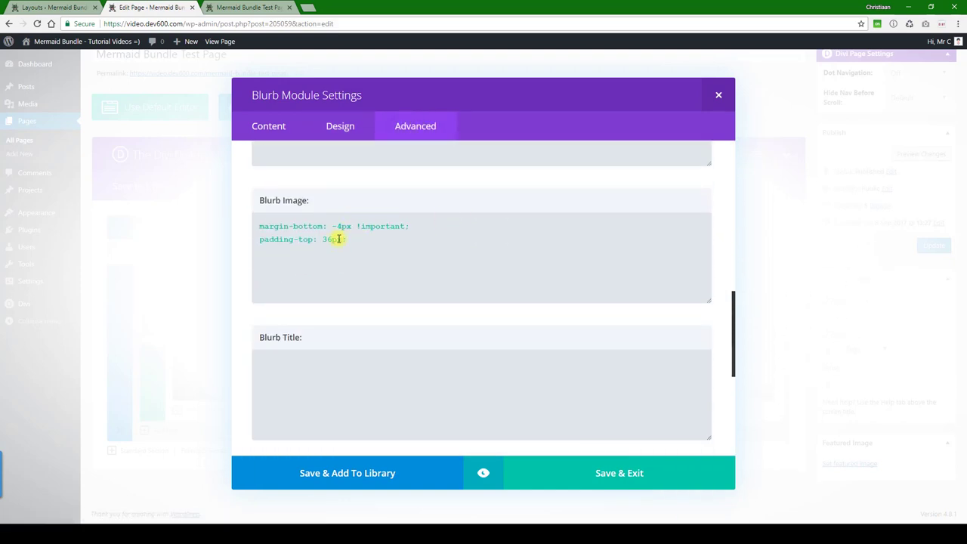
pyautogui.scroll(-3)
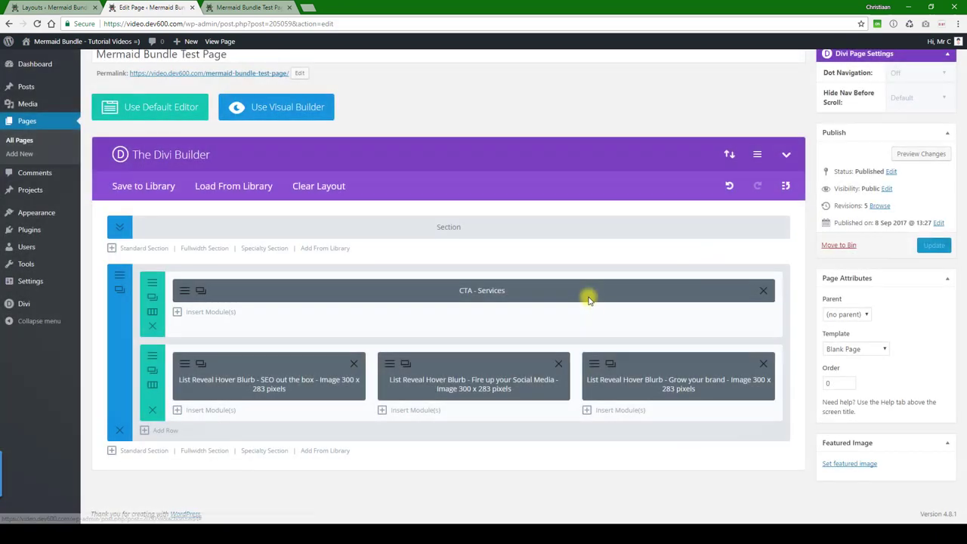
# Step: Update the page and view the middle blurb on the live test page
pyautogui.click(934, 245)
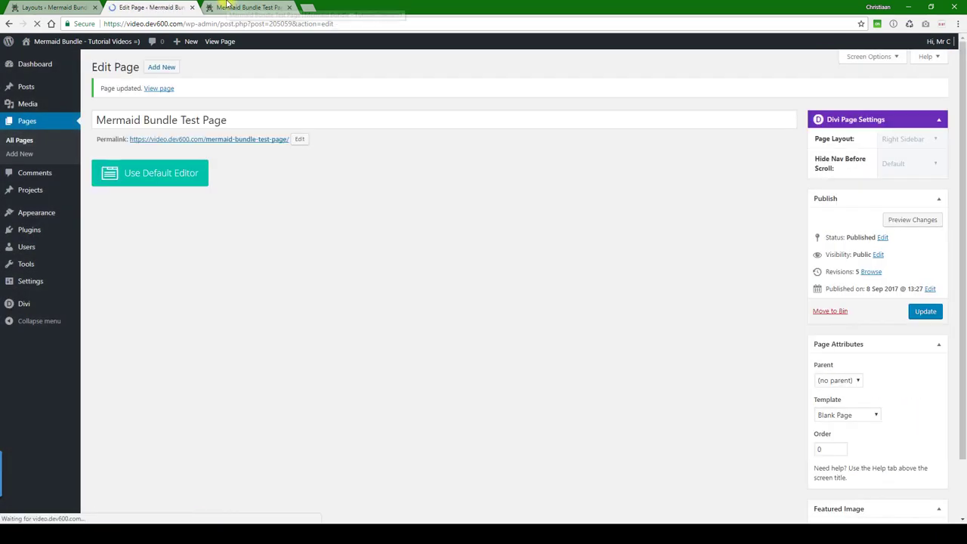
pyautogui.click(248, 7)
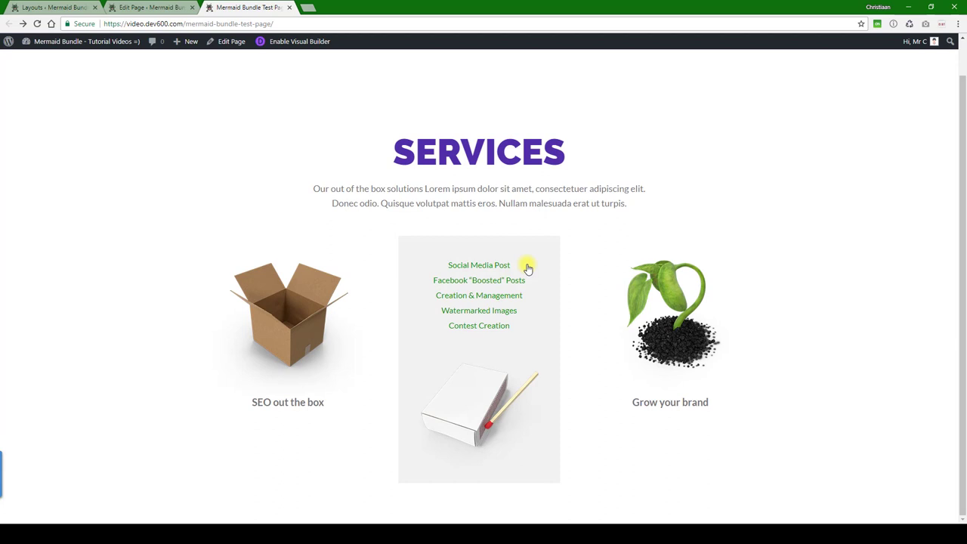
pyautogui.moveTo(527, 331)
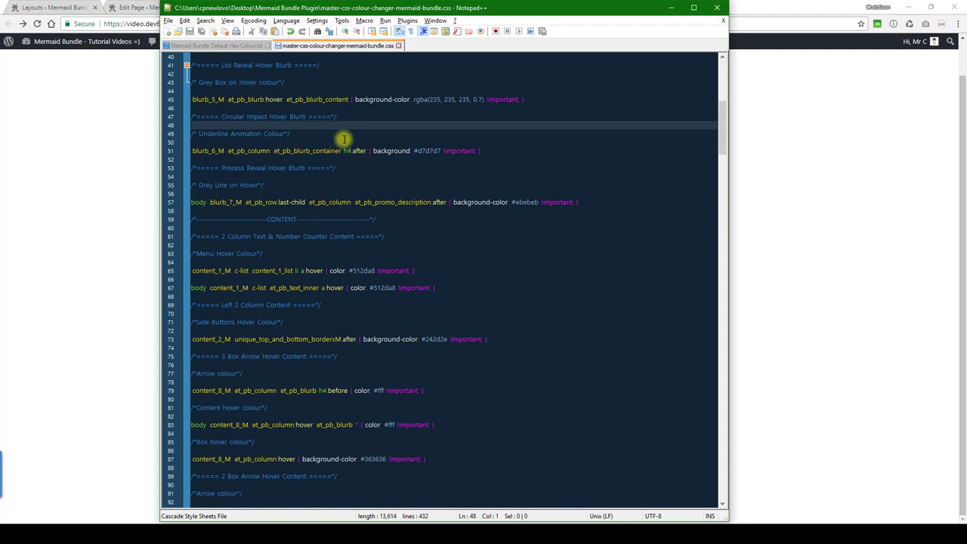
pyautogui.moveTo(257, 65)
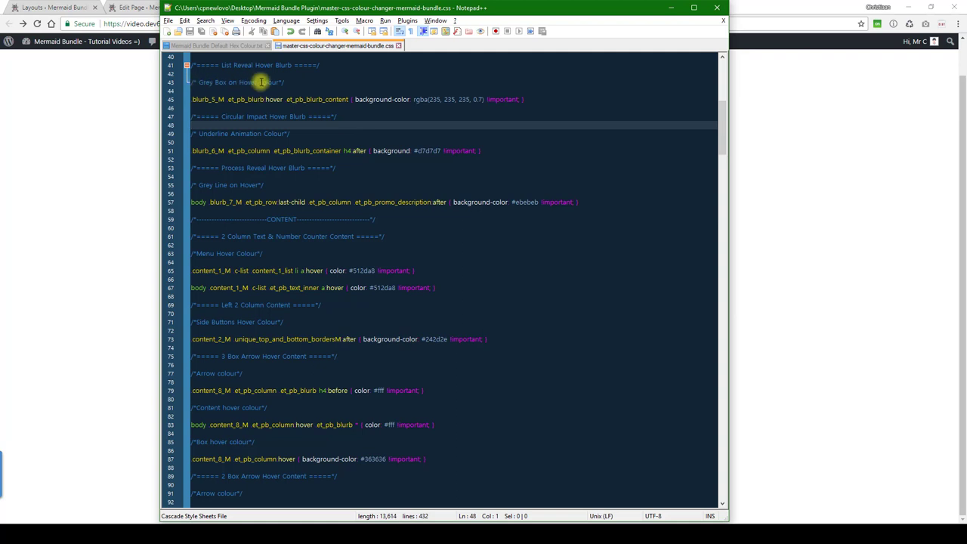
pyautogui.moveTo(454, 107)
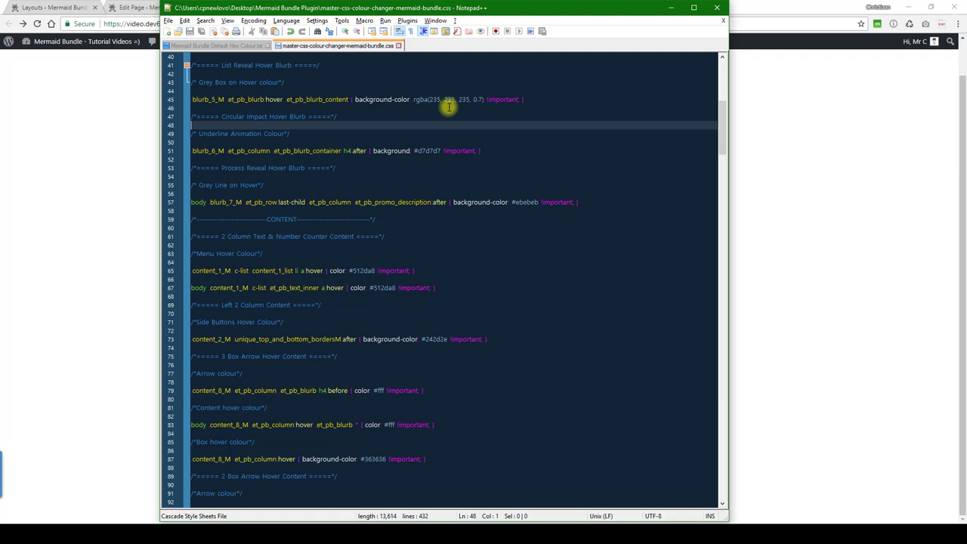
# Step: Replace the hover box's grey rgba value on line 45 with rgba(167, 241, 152, 0.7)
pyautogui.click(413, 99)
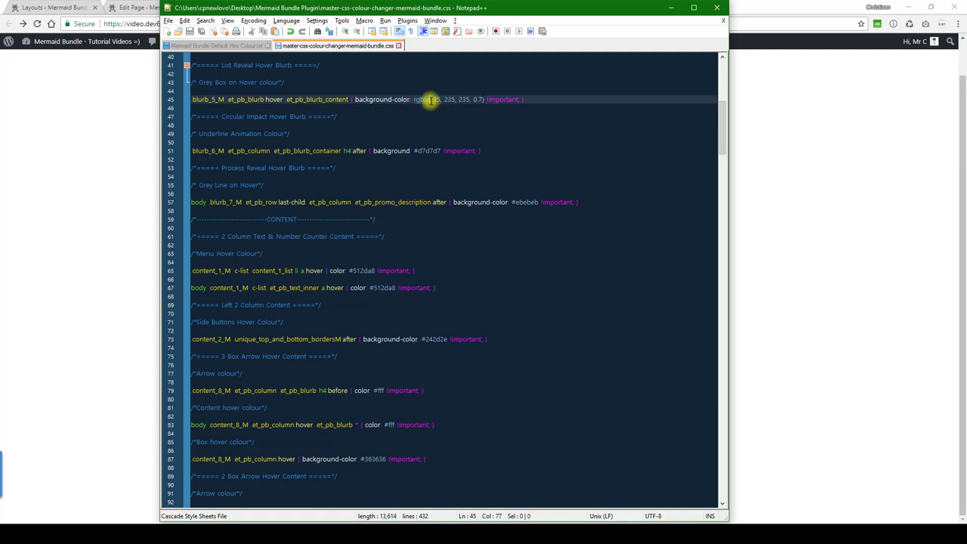
pyautogui.moveTo(472, 99)
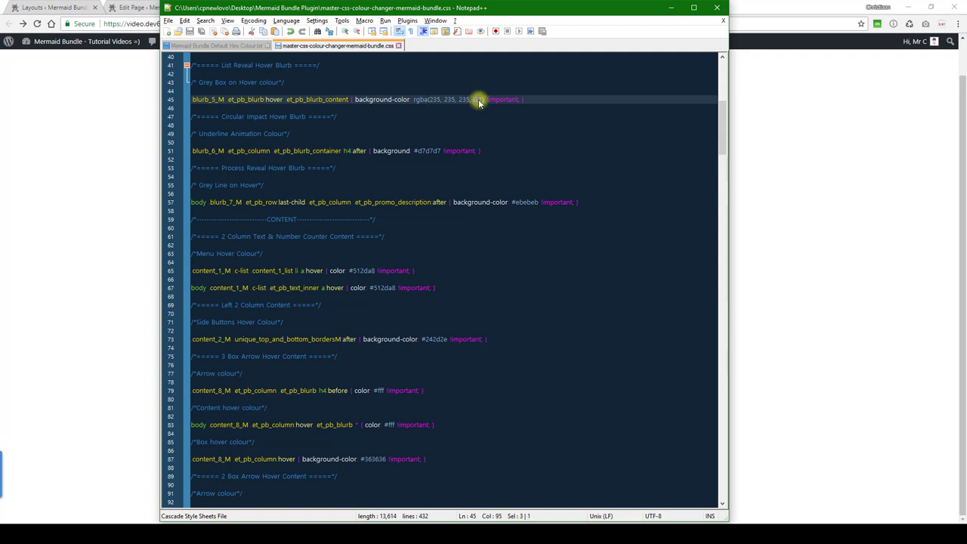
pyautogui.click(215, 45)
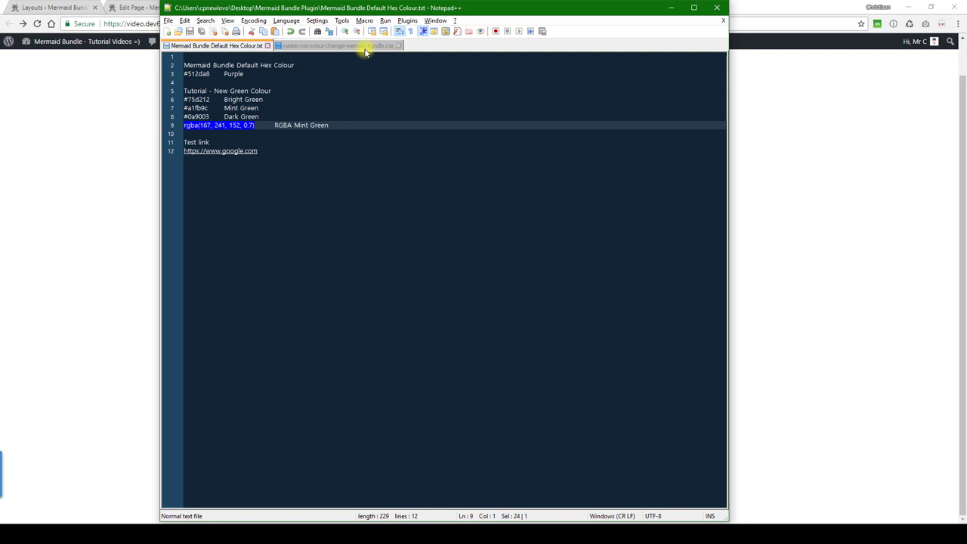
pyautogui.click(337, 45)
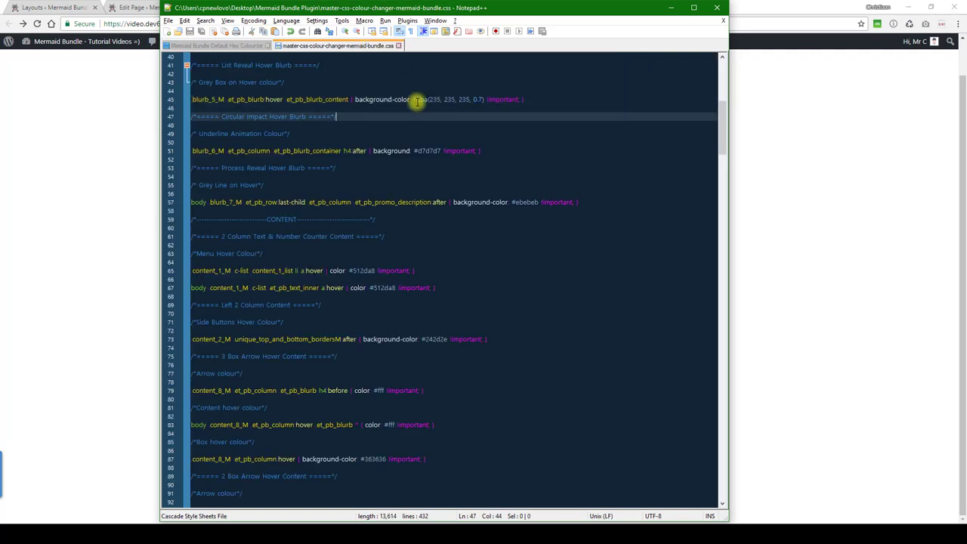
pyautogui.moveTo(413, 99); pyautogui.dragTo(481, 99)
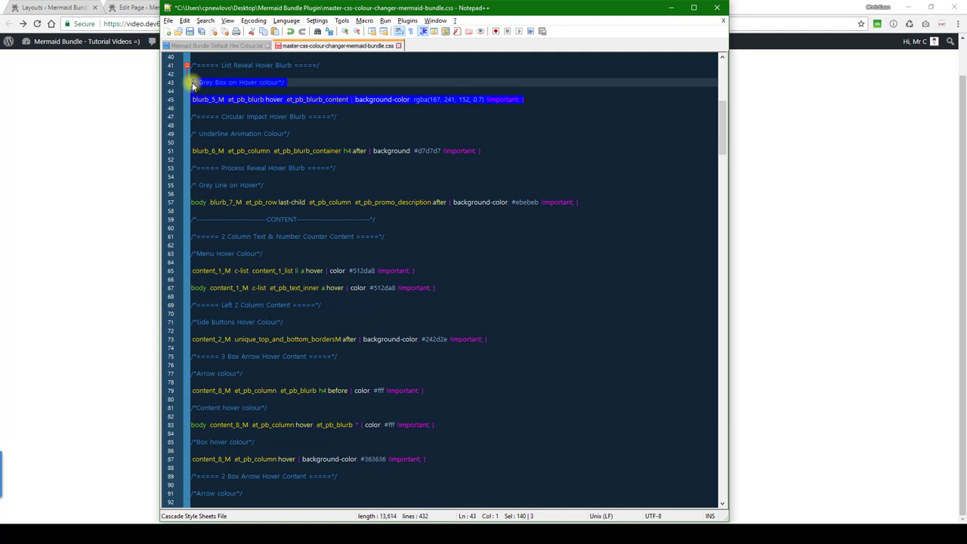
pyautogui.click(242, 6)
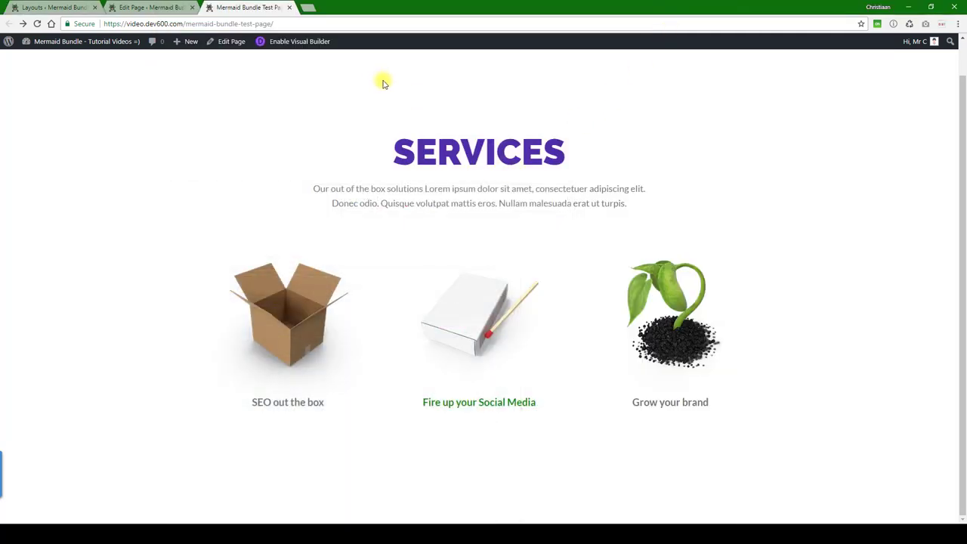
# Step: Save the mint-green hover rule in the page's Custom CSS and reload the live page
pyautogui.click(149, 7)
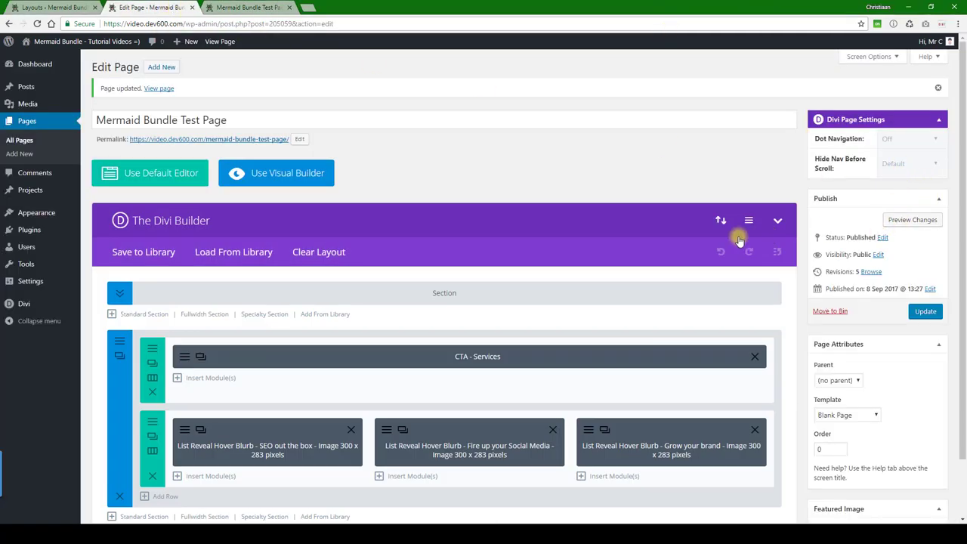
pyautogui.click(749, 220)
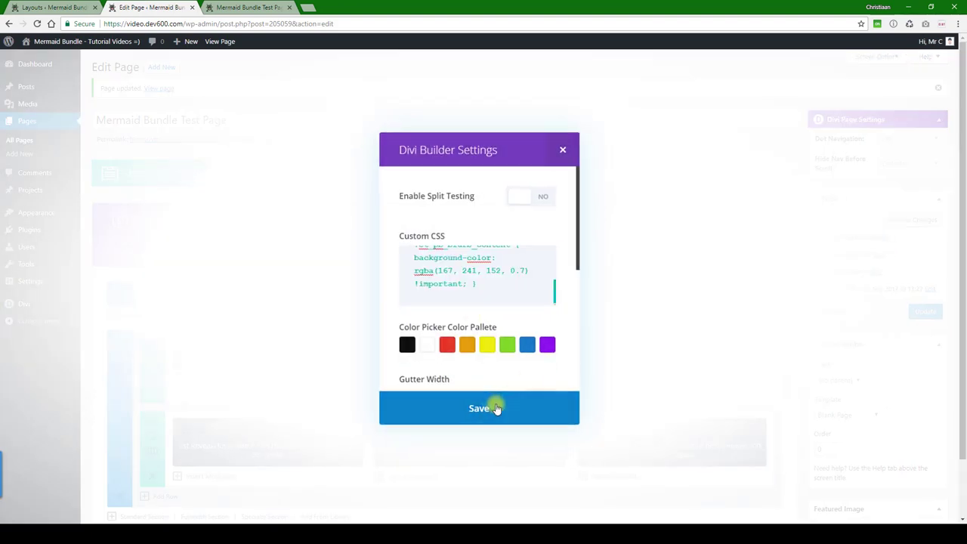
pyautogui.click(479, 408)
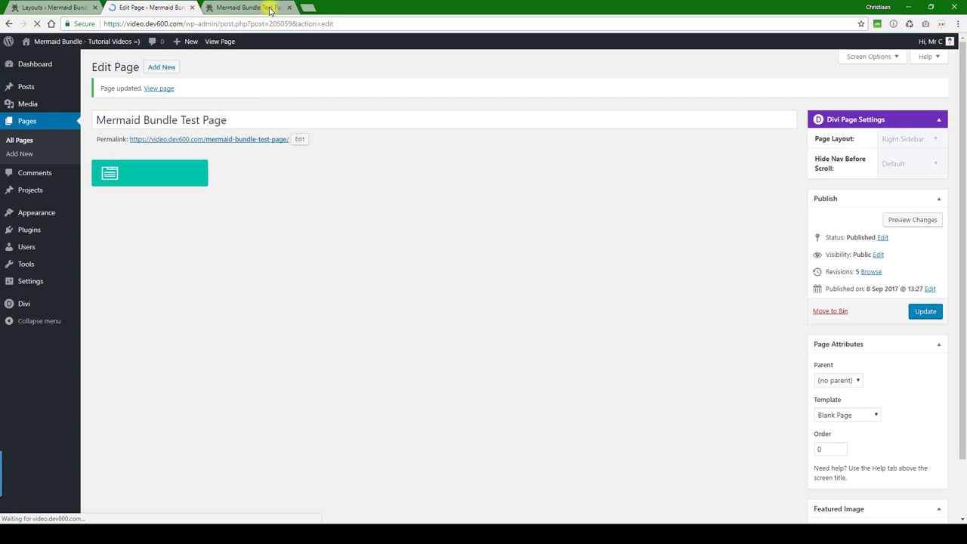
pyautogui.click(249, 7)
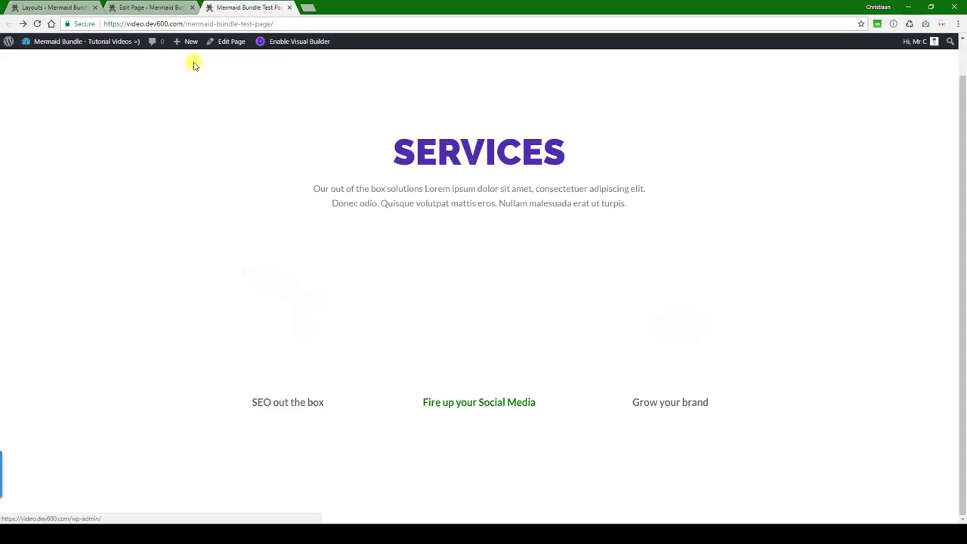